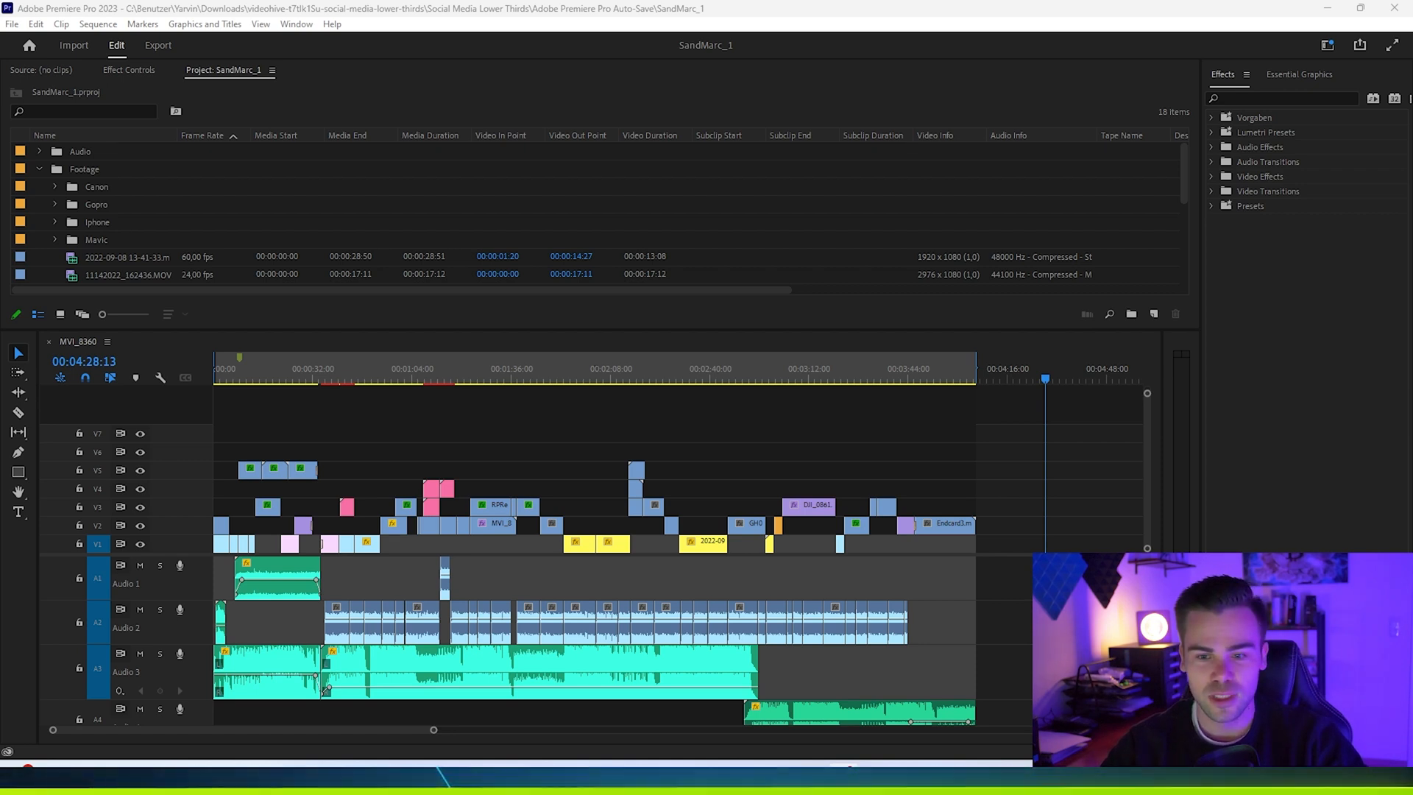
Step: Bring up the hidden debug Console over the editing workspace
left_click(1005, 370)
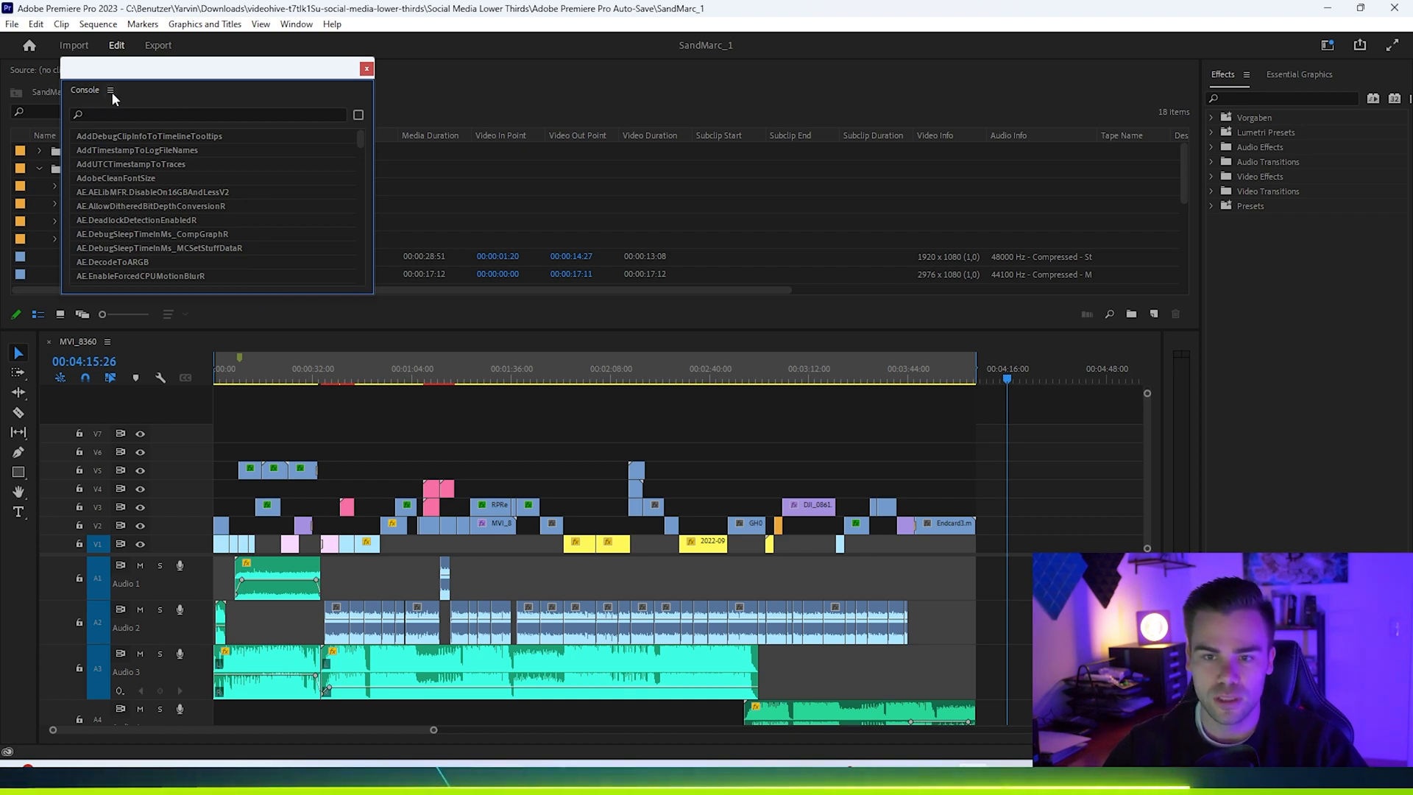
left_click(111, 90)
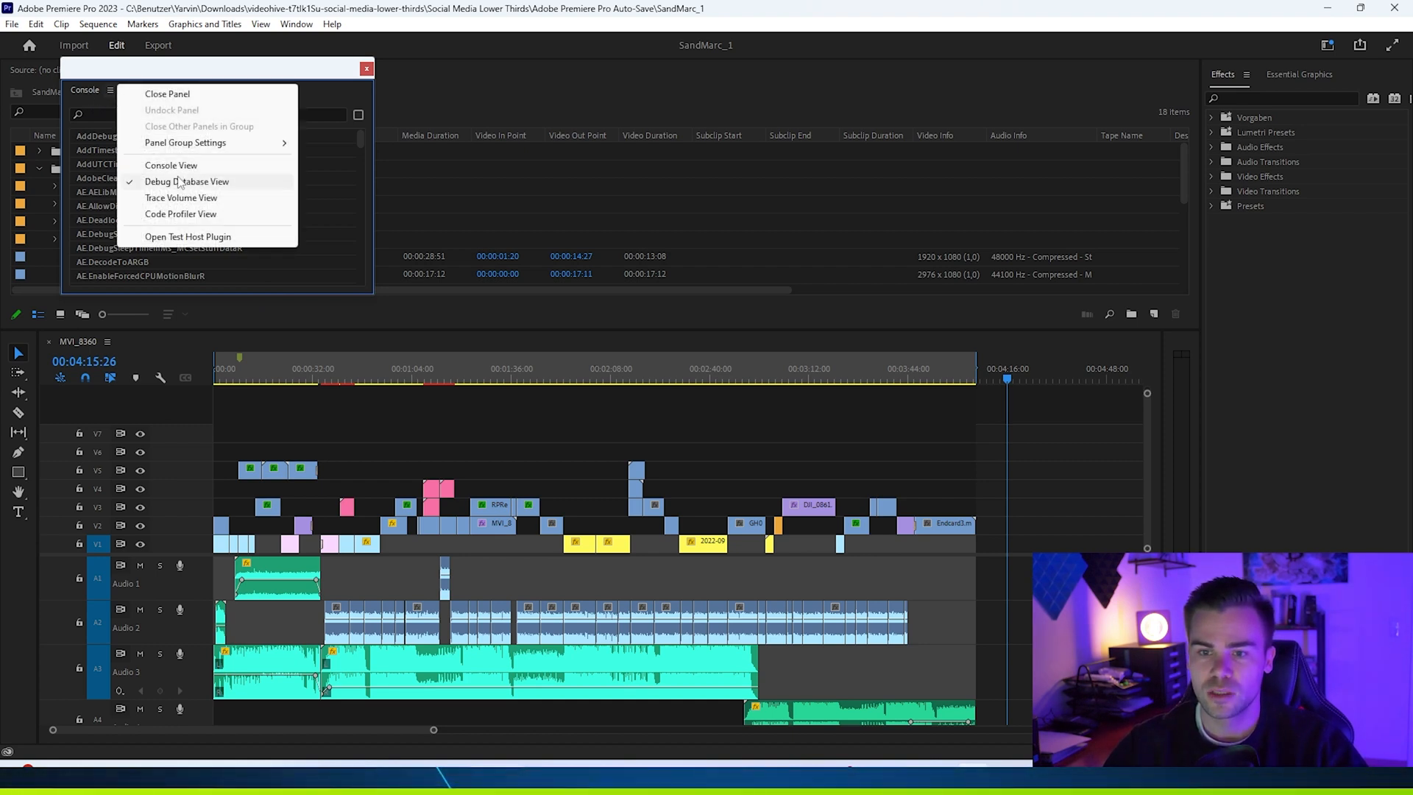
mouse_move(110, 77)
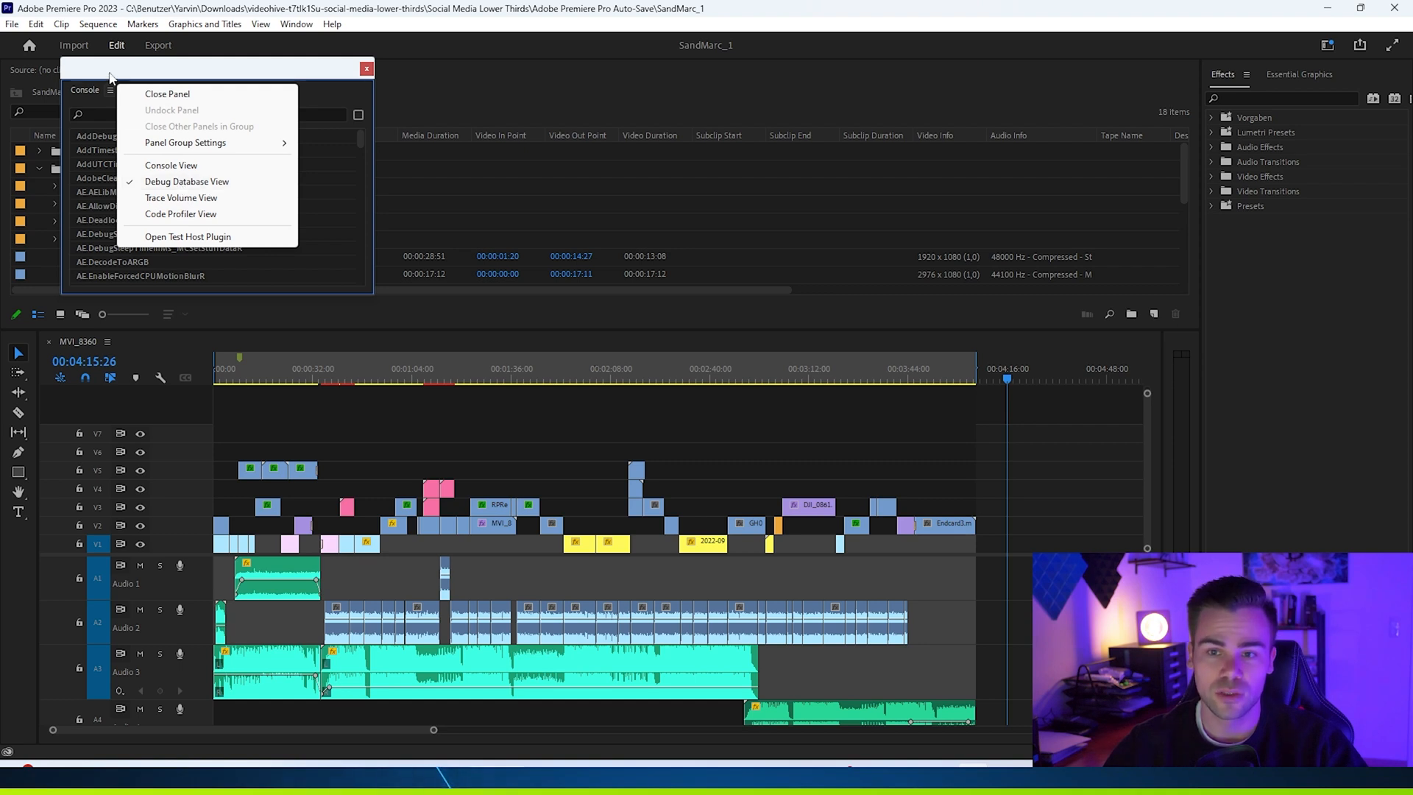
mouse_move(162, 191)
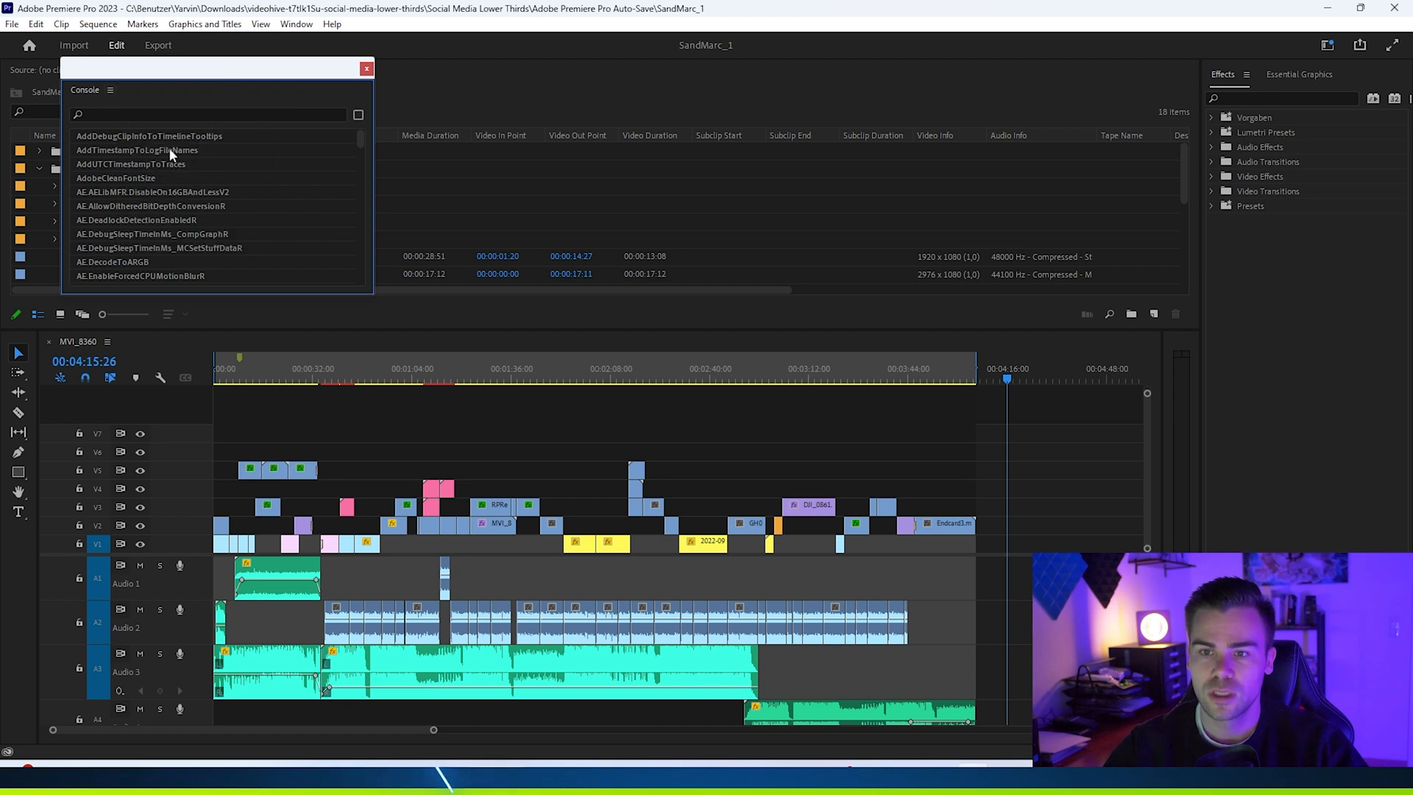
mouse_move(250, 204)
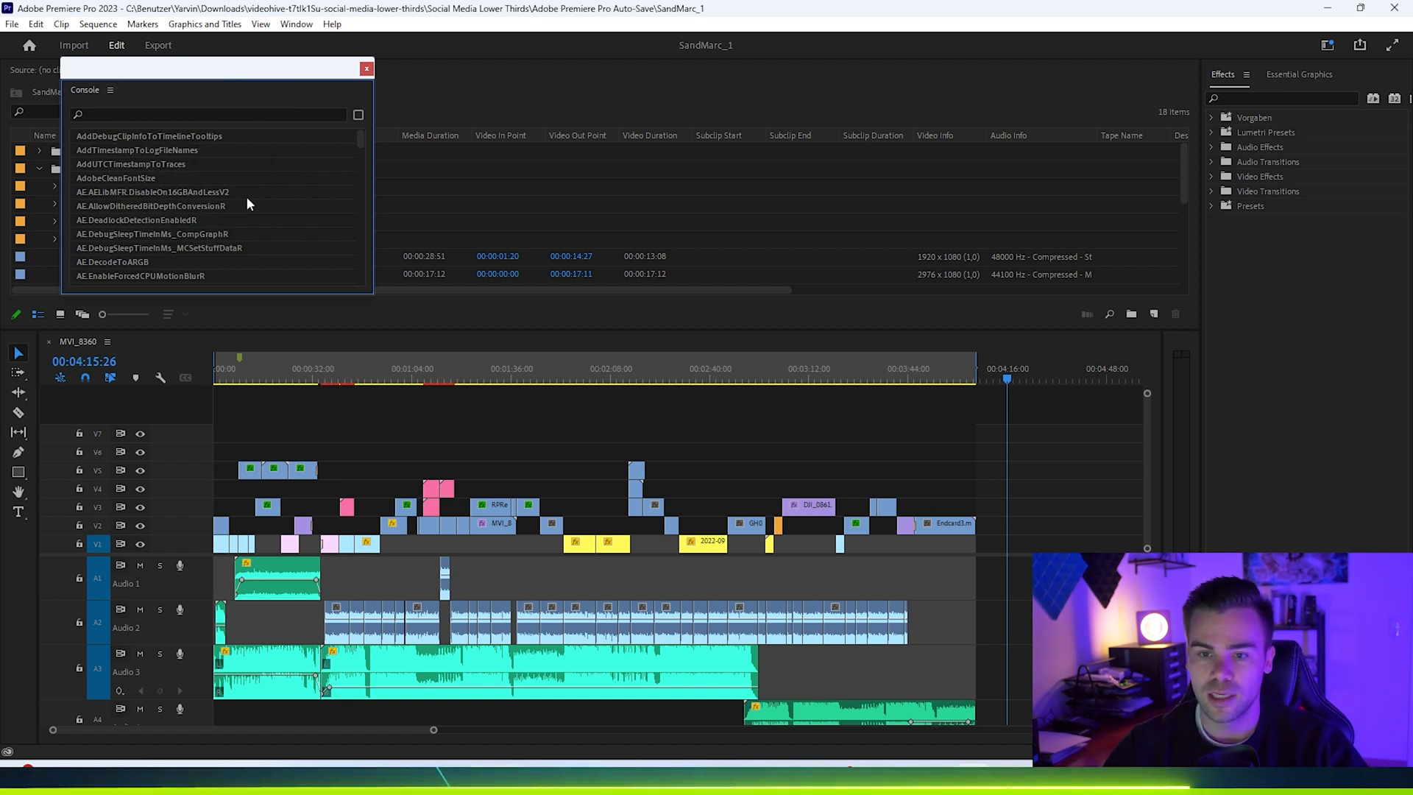
Step: Scroll the Console list to ApplicationLanguage showing its current value en_EN
scroll("down", 3)
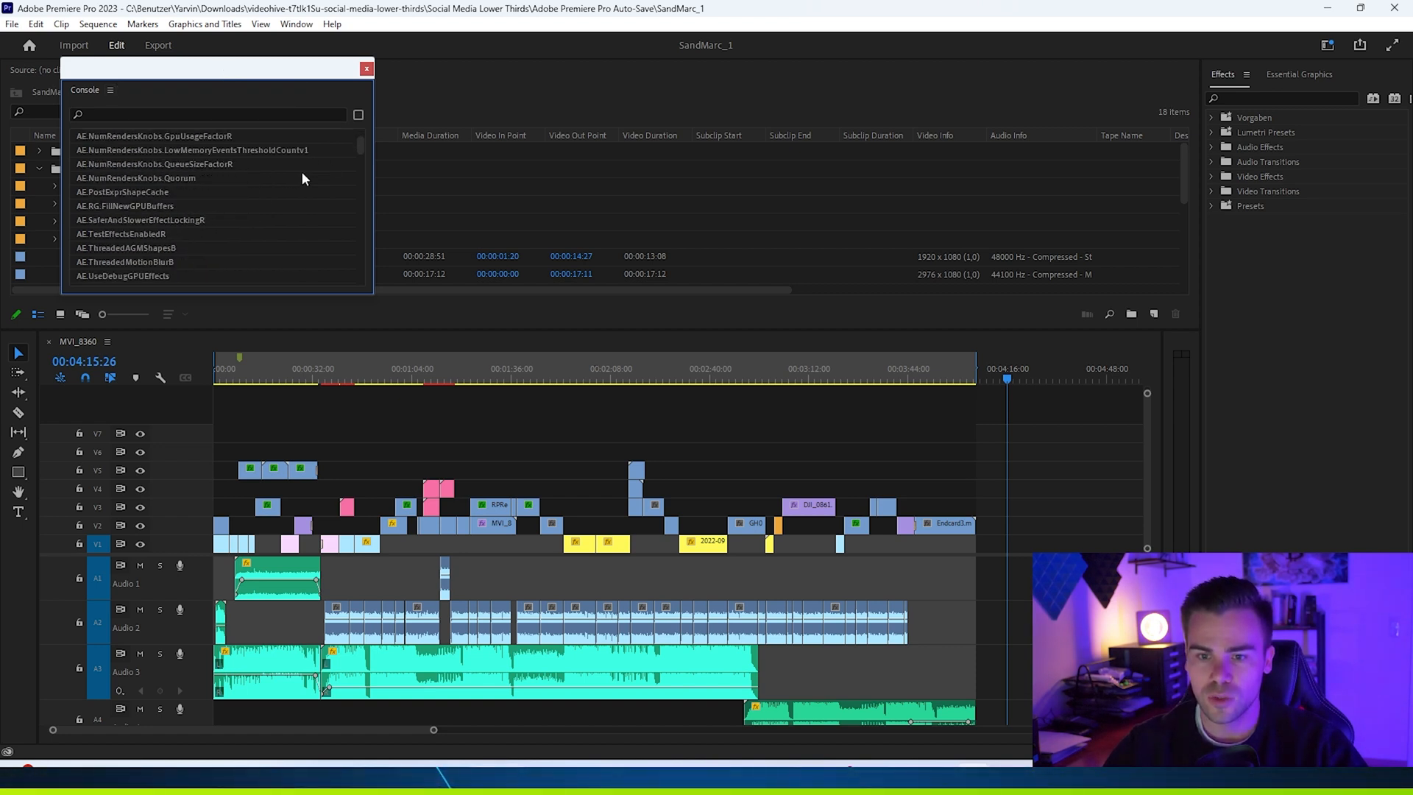
scroll("up", 3)
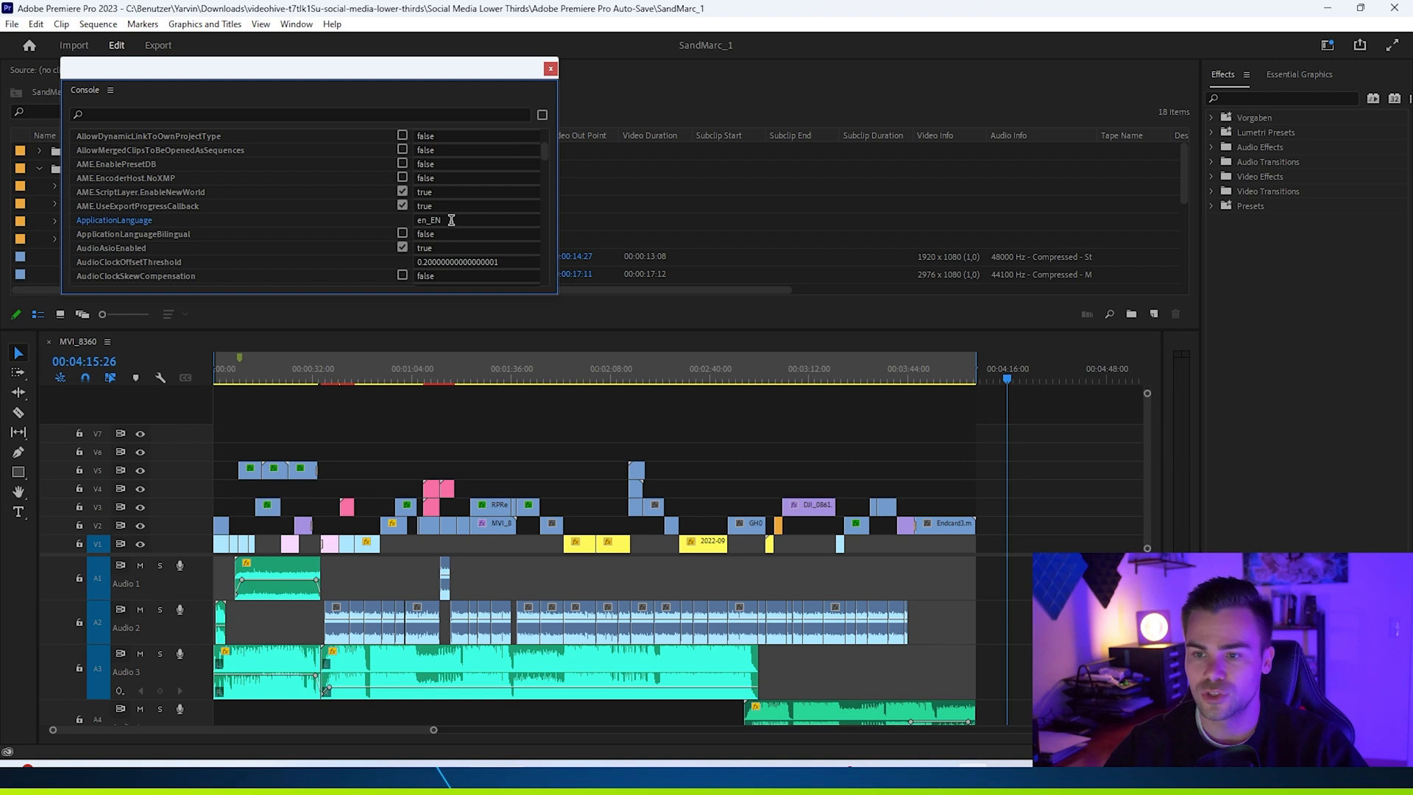
Step: Change ApplicationLanguage to de_DE and close the Console so the interface turns German
double_click(428, 219)
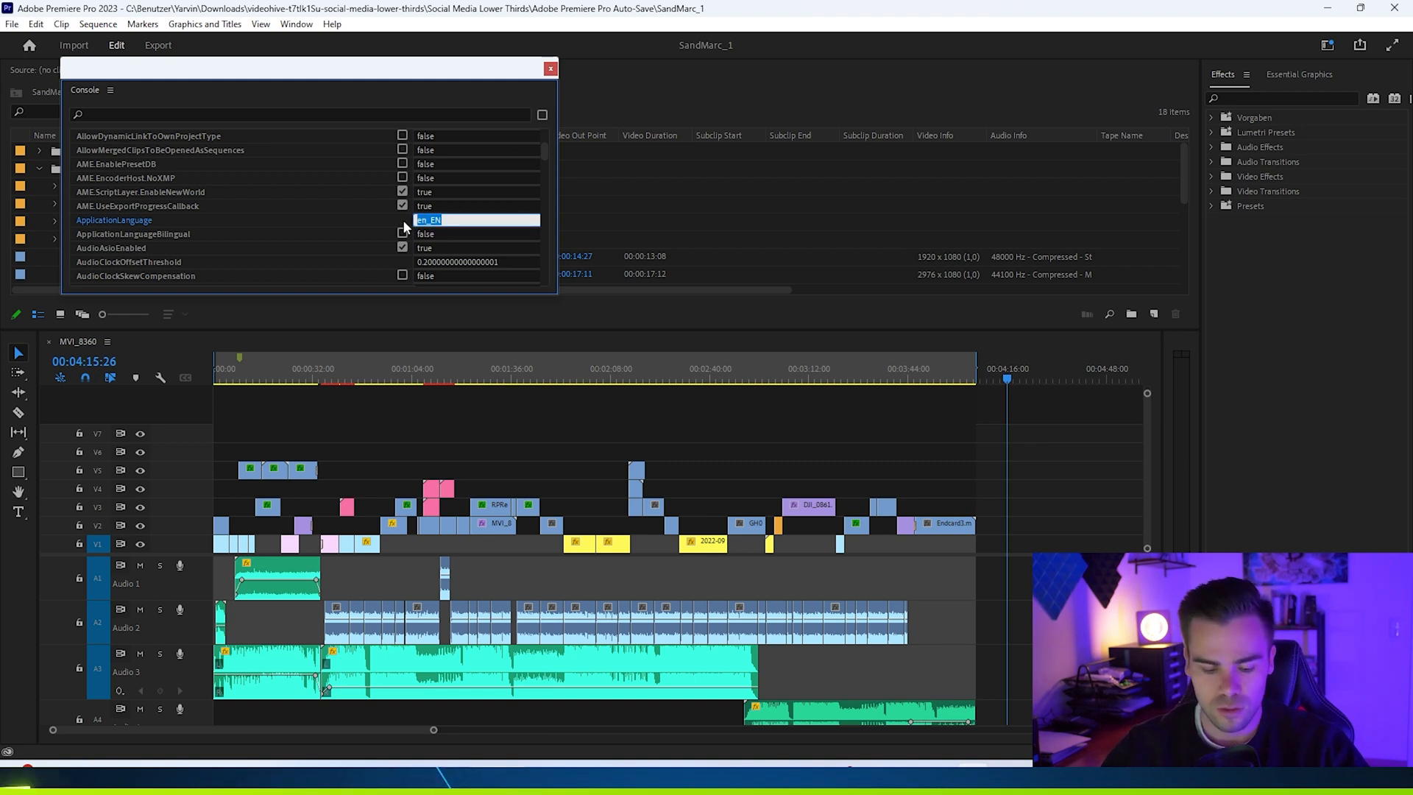
type("de_")
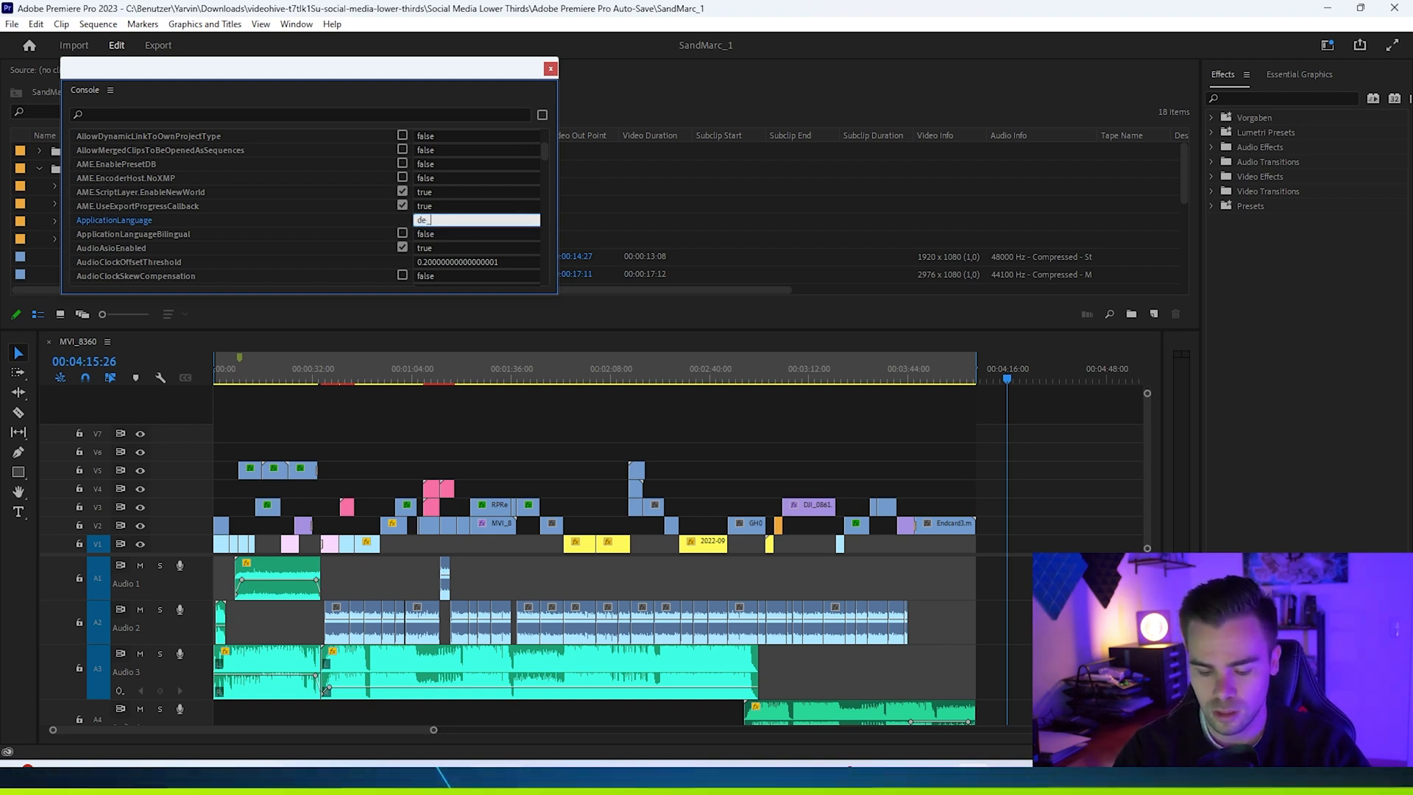
type("DE")
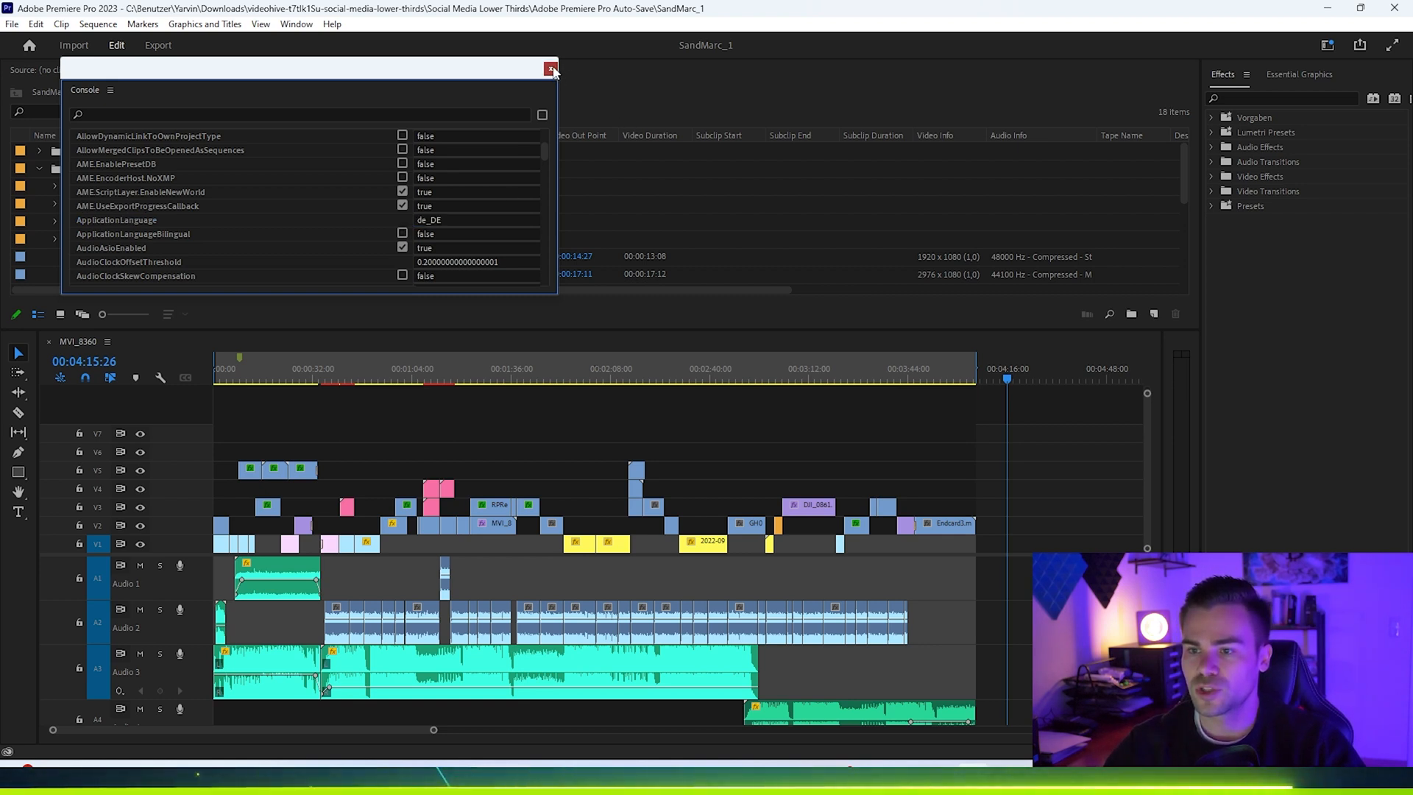
left_click(550, 69)
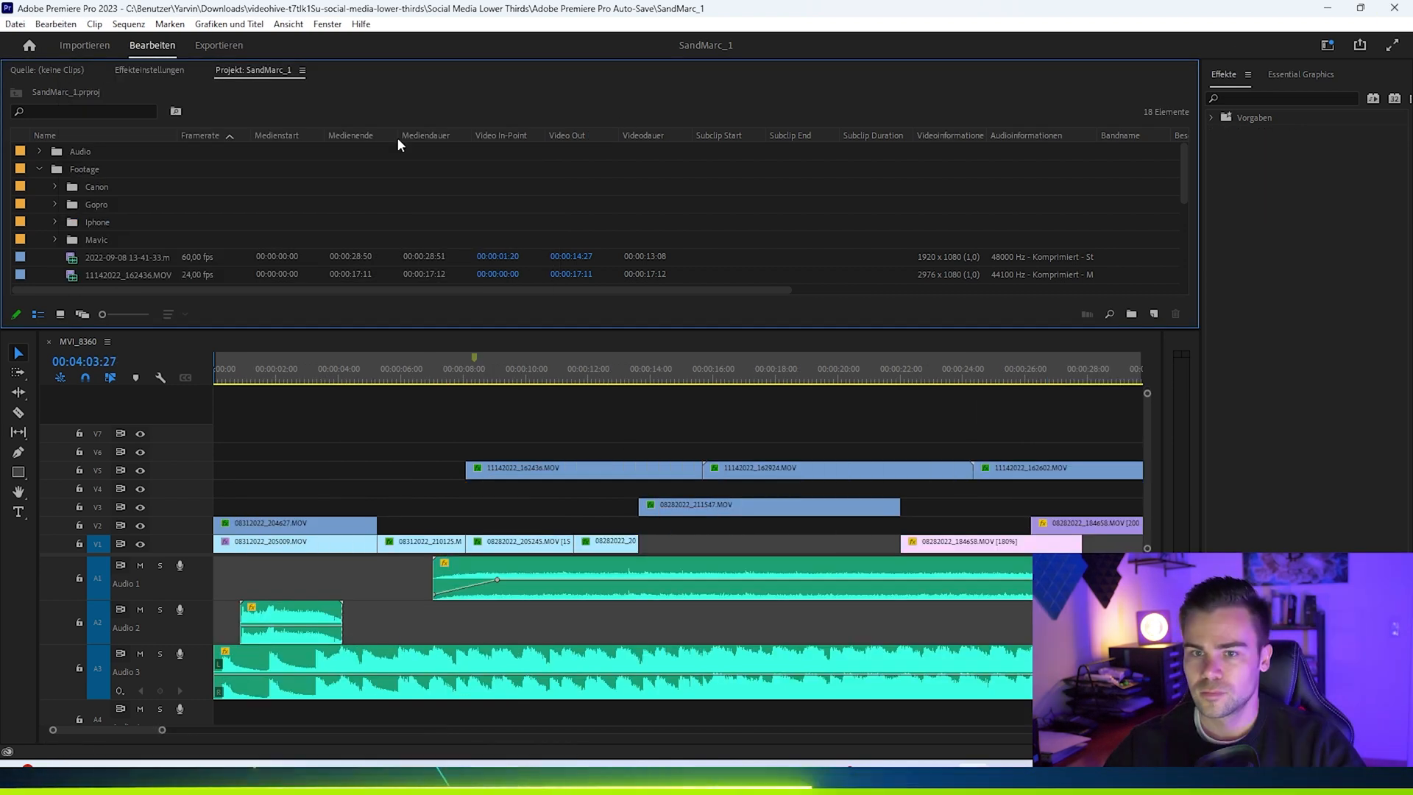
Step: Reopen the Console, now titled Konsole in the German interface
left_click(1218, 118)
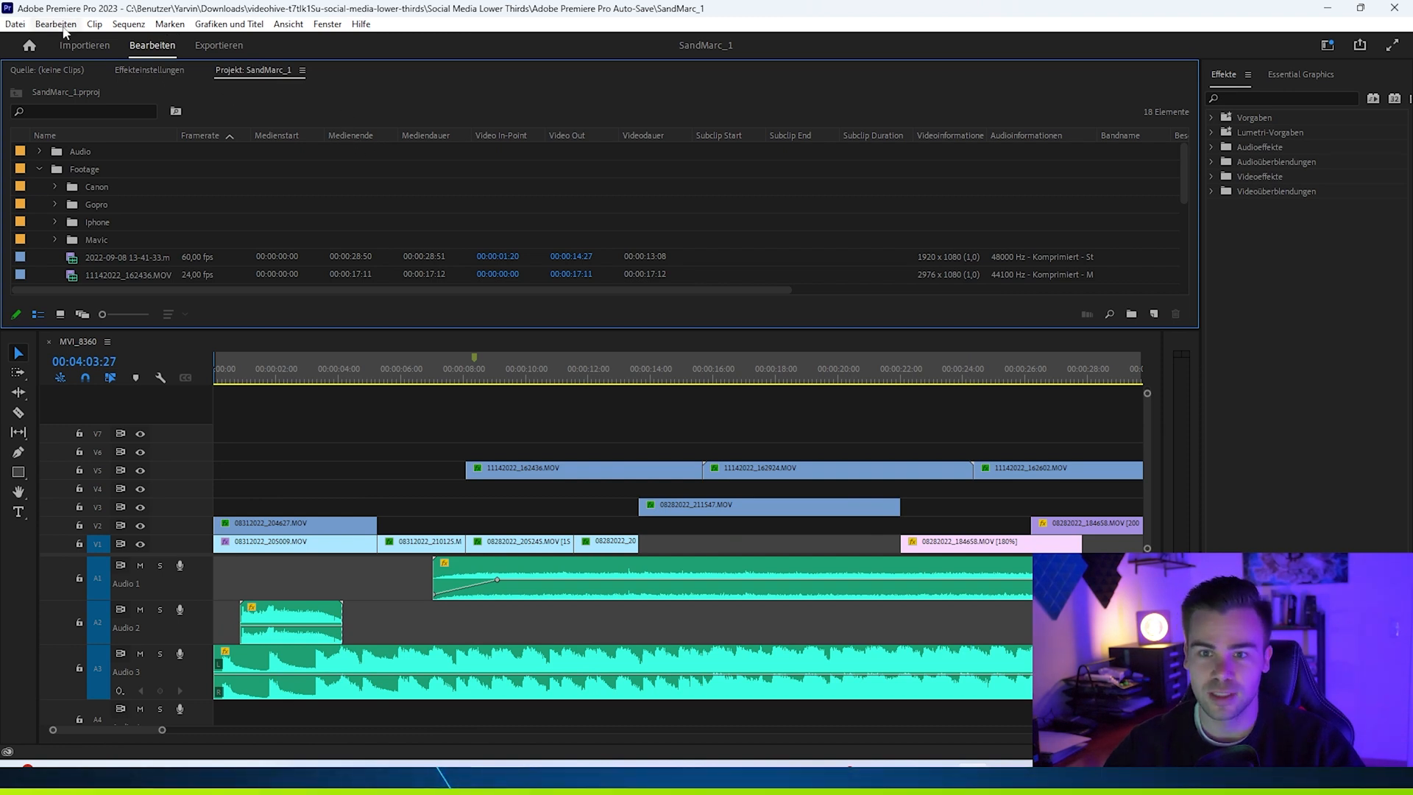
mouse_move(717, 153)
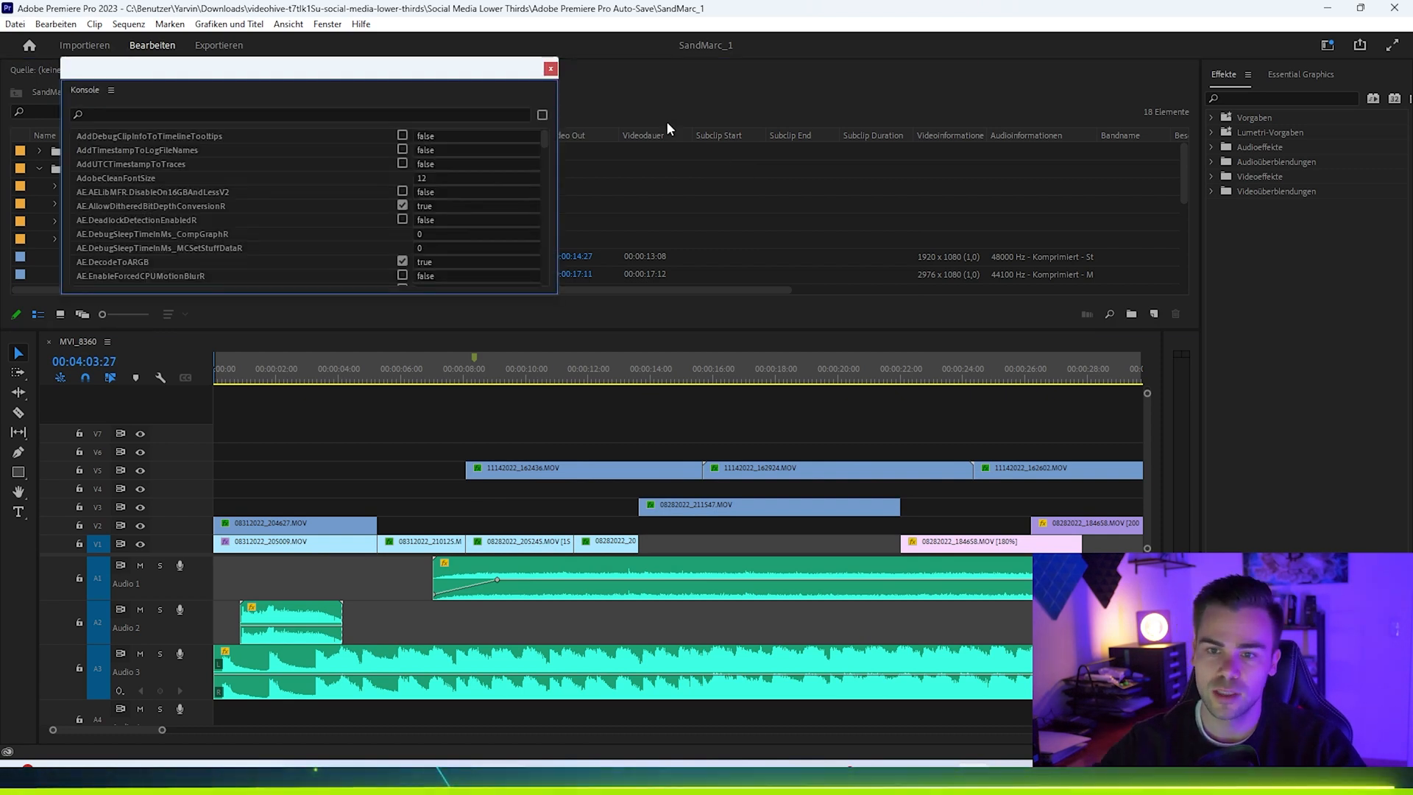
mouse_move(120, 94)
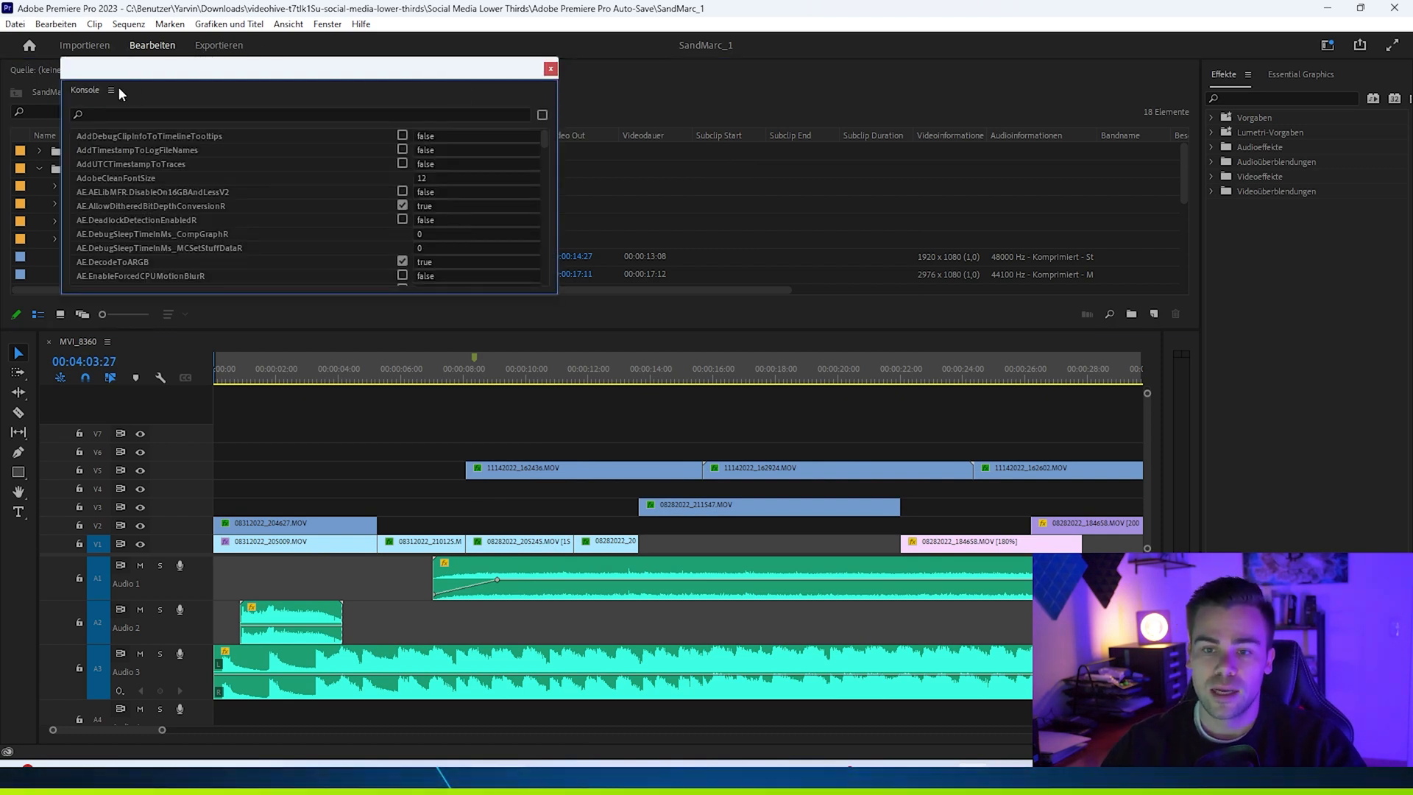
Step: Switch Konsole to Debug Database View and retype ApplicationLanguage as en_EN
left_click(110, 90)
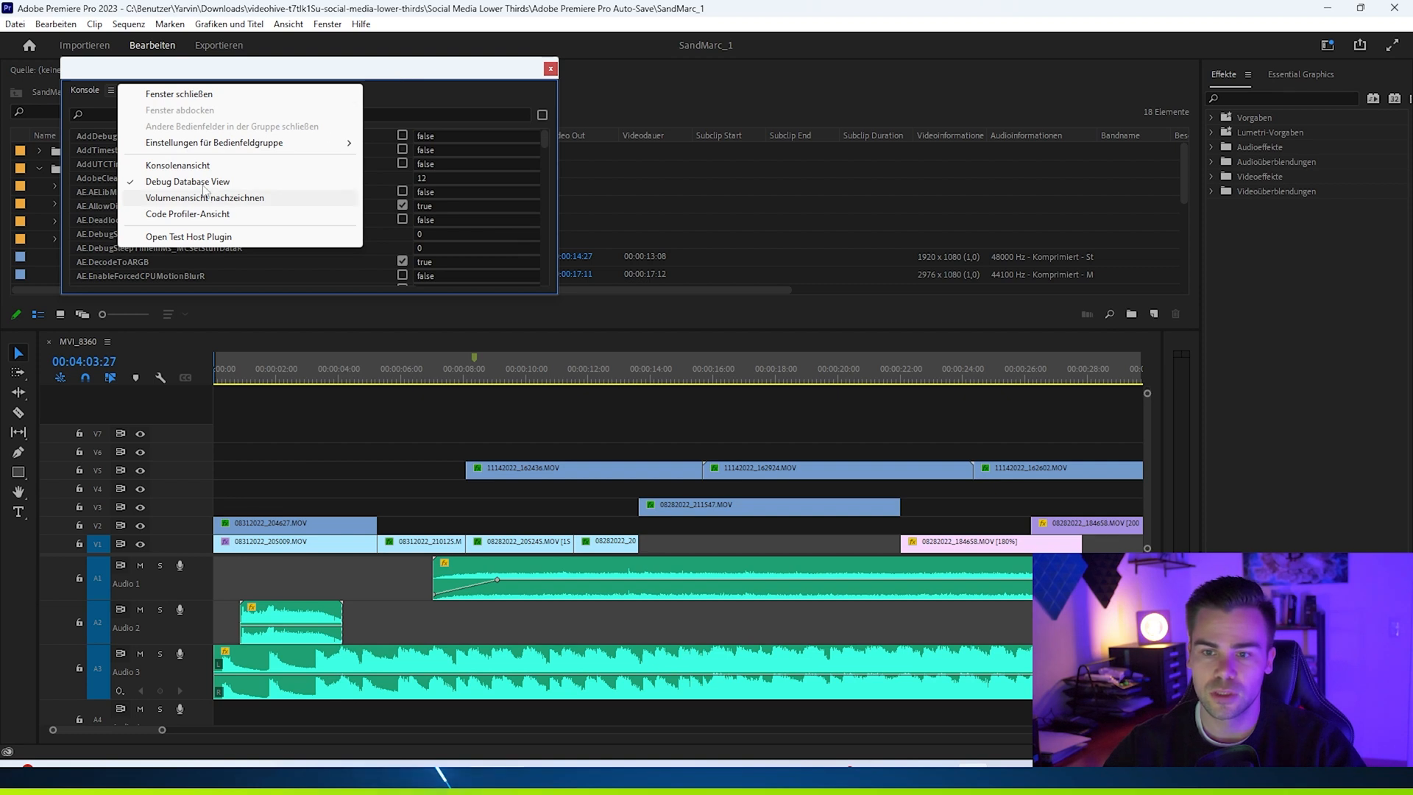
left_click(111, 89)
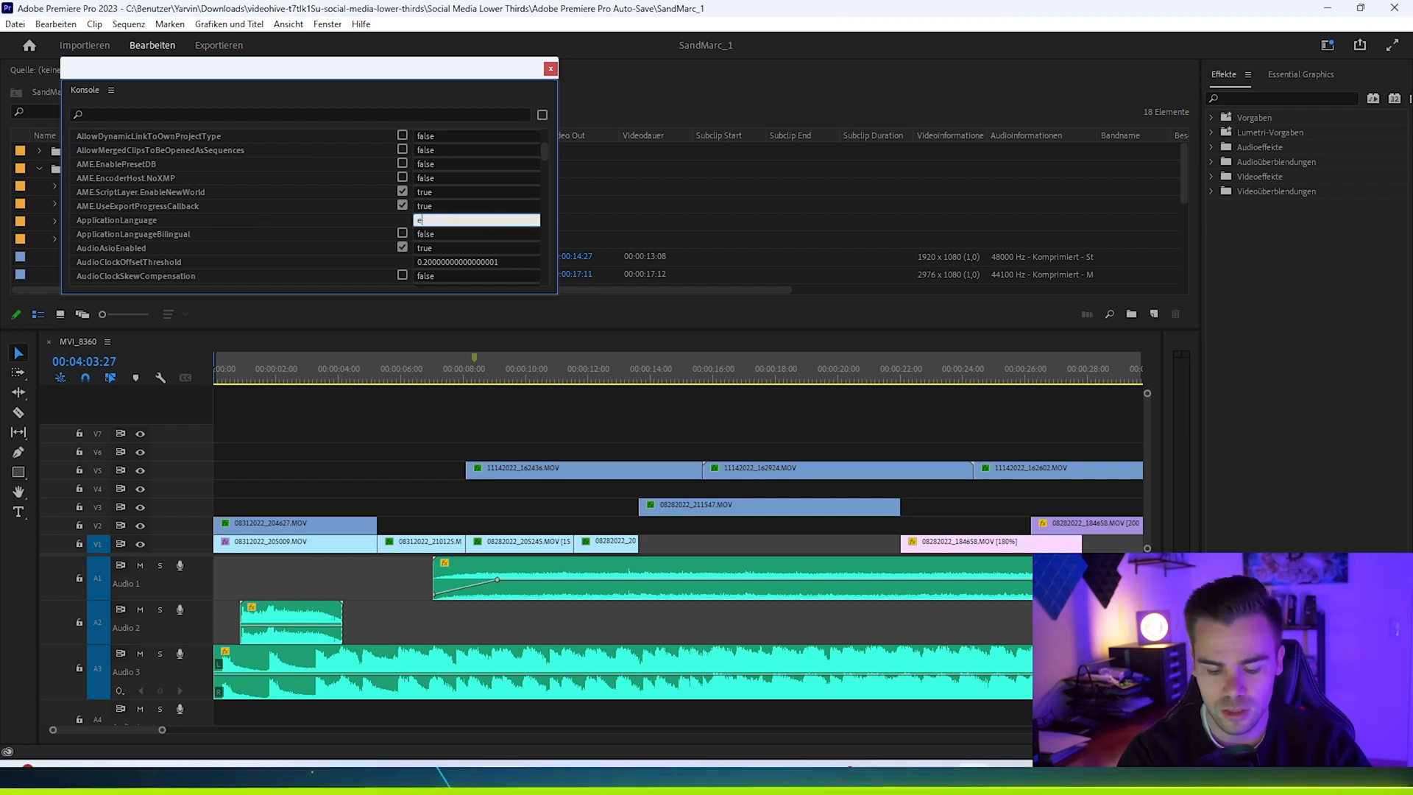
type("en_E")
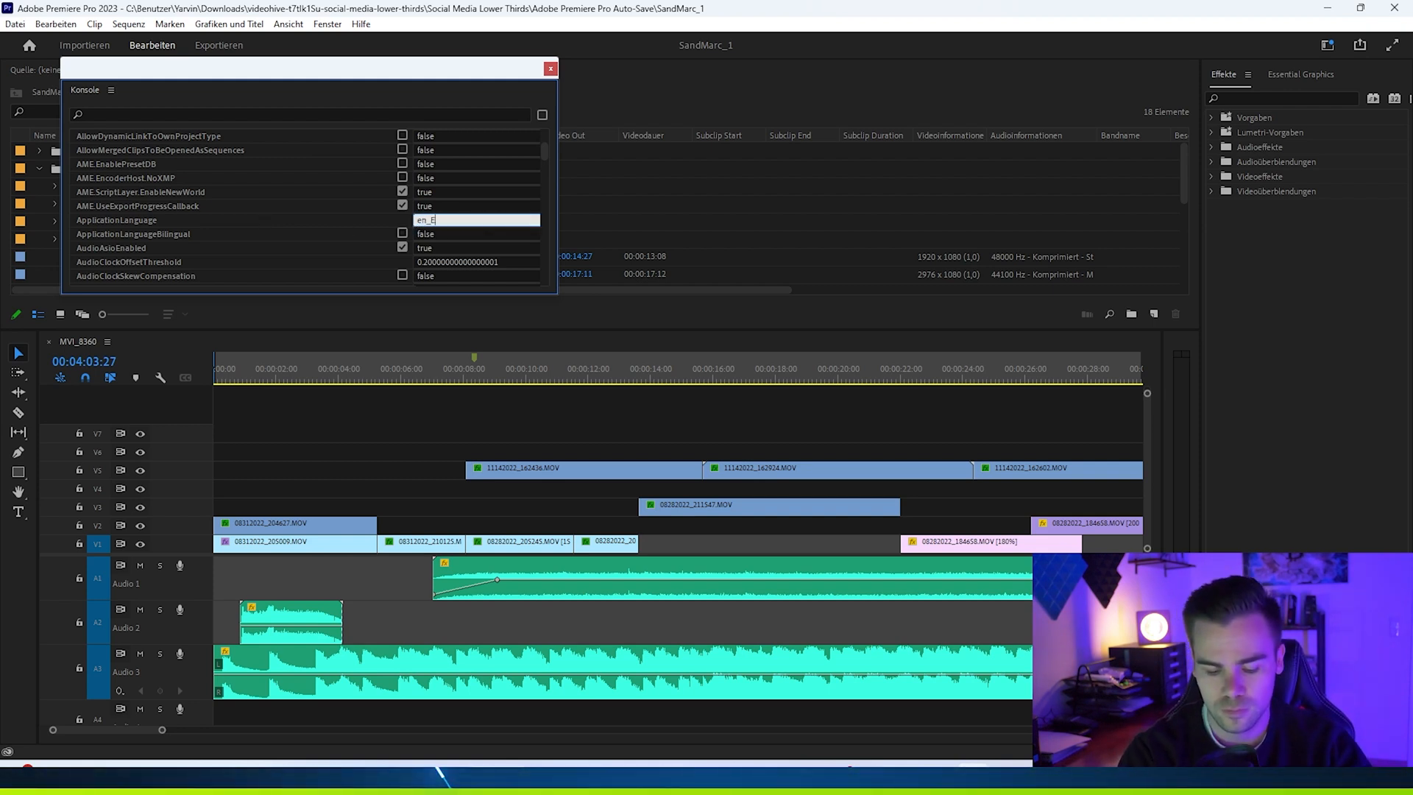